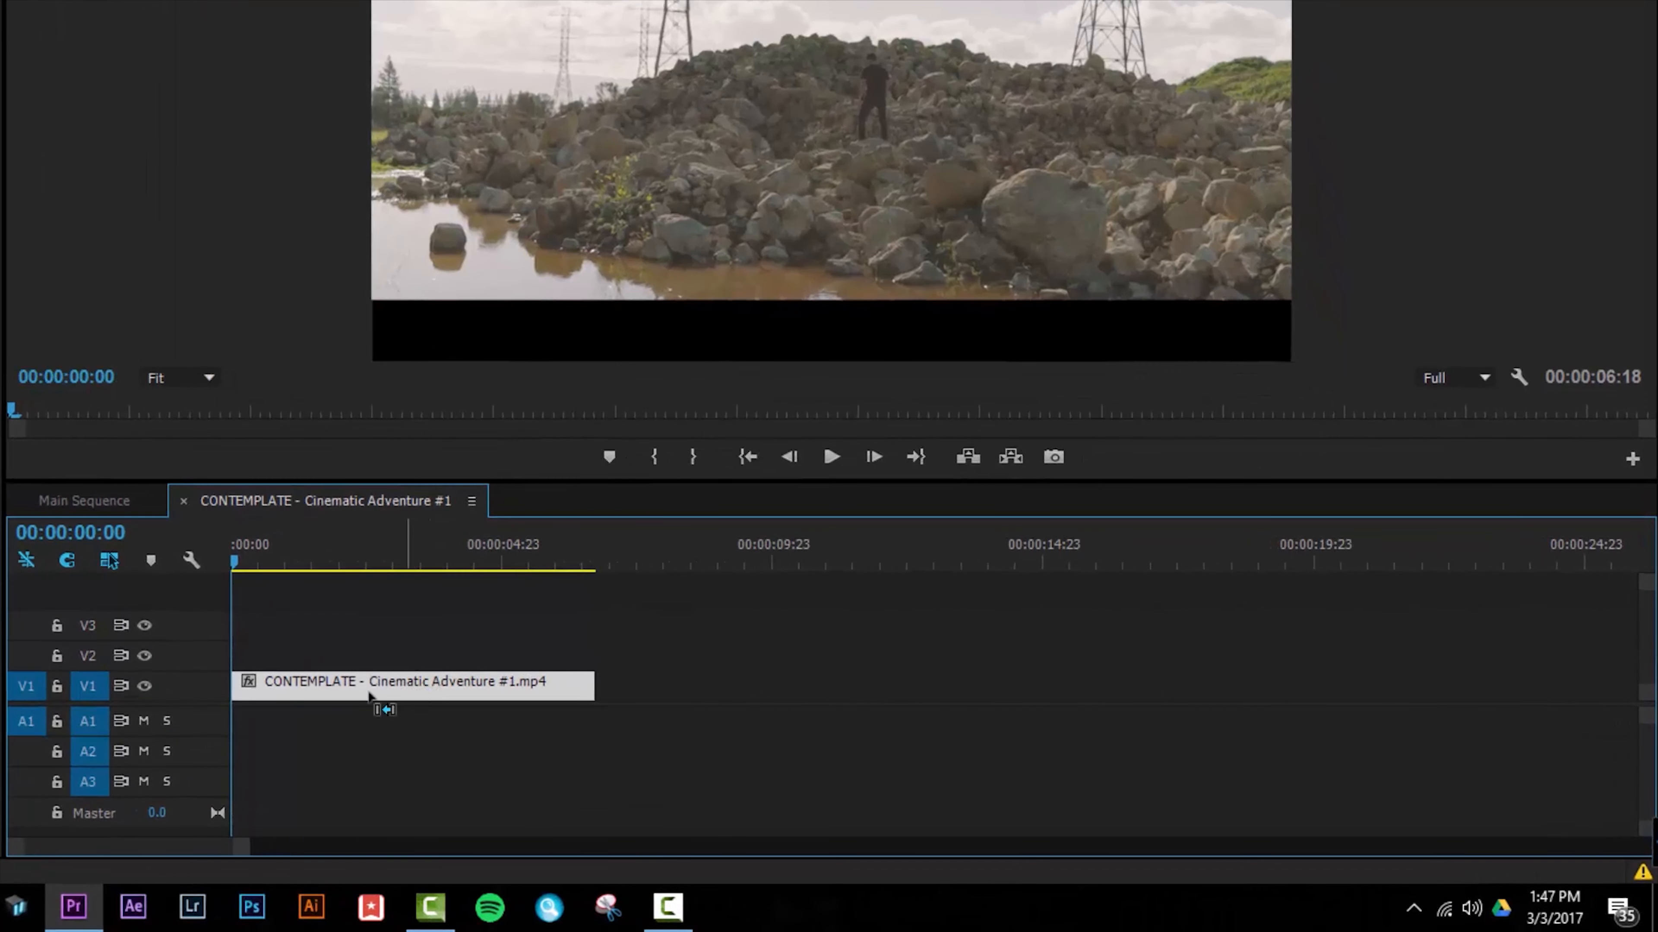
Duplicate the Cinematic Adventure clip from V1 onto V3 above the original
left_click(88, 655)
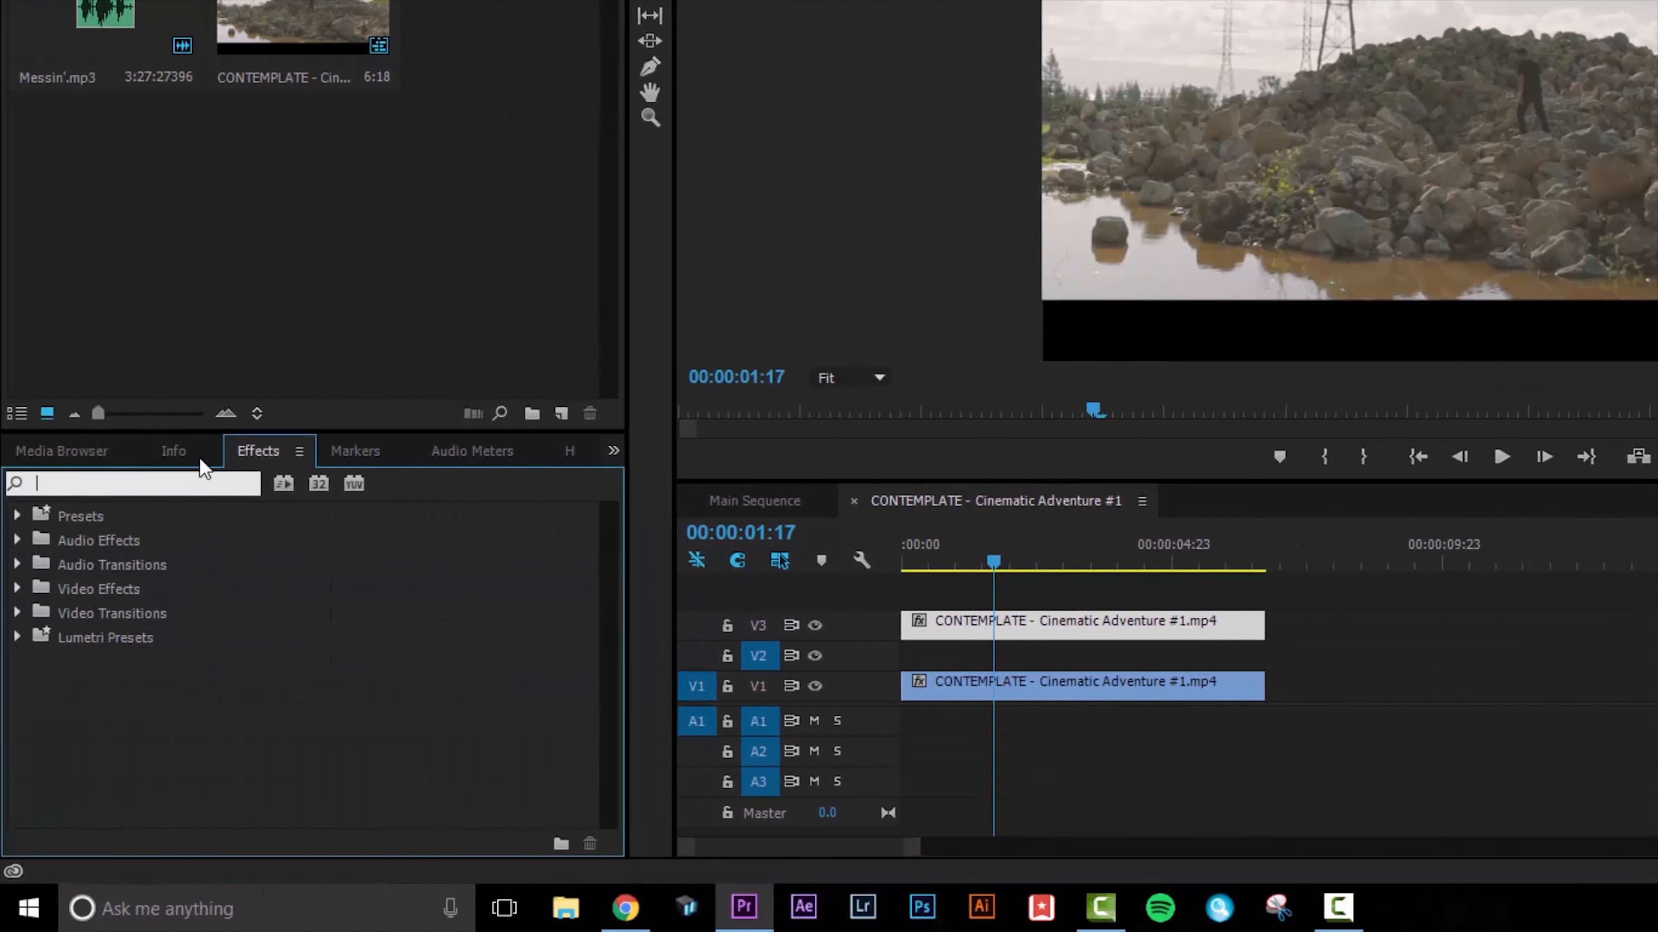
Find Invert via the 'inver' search, apply it to the V3 clip and preview playback
type("invert")
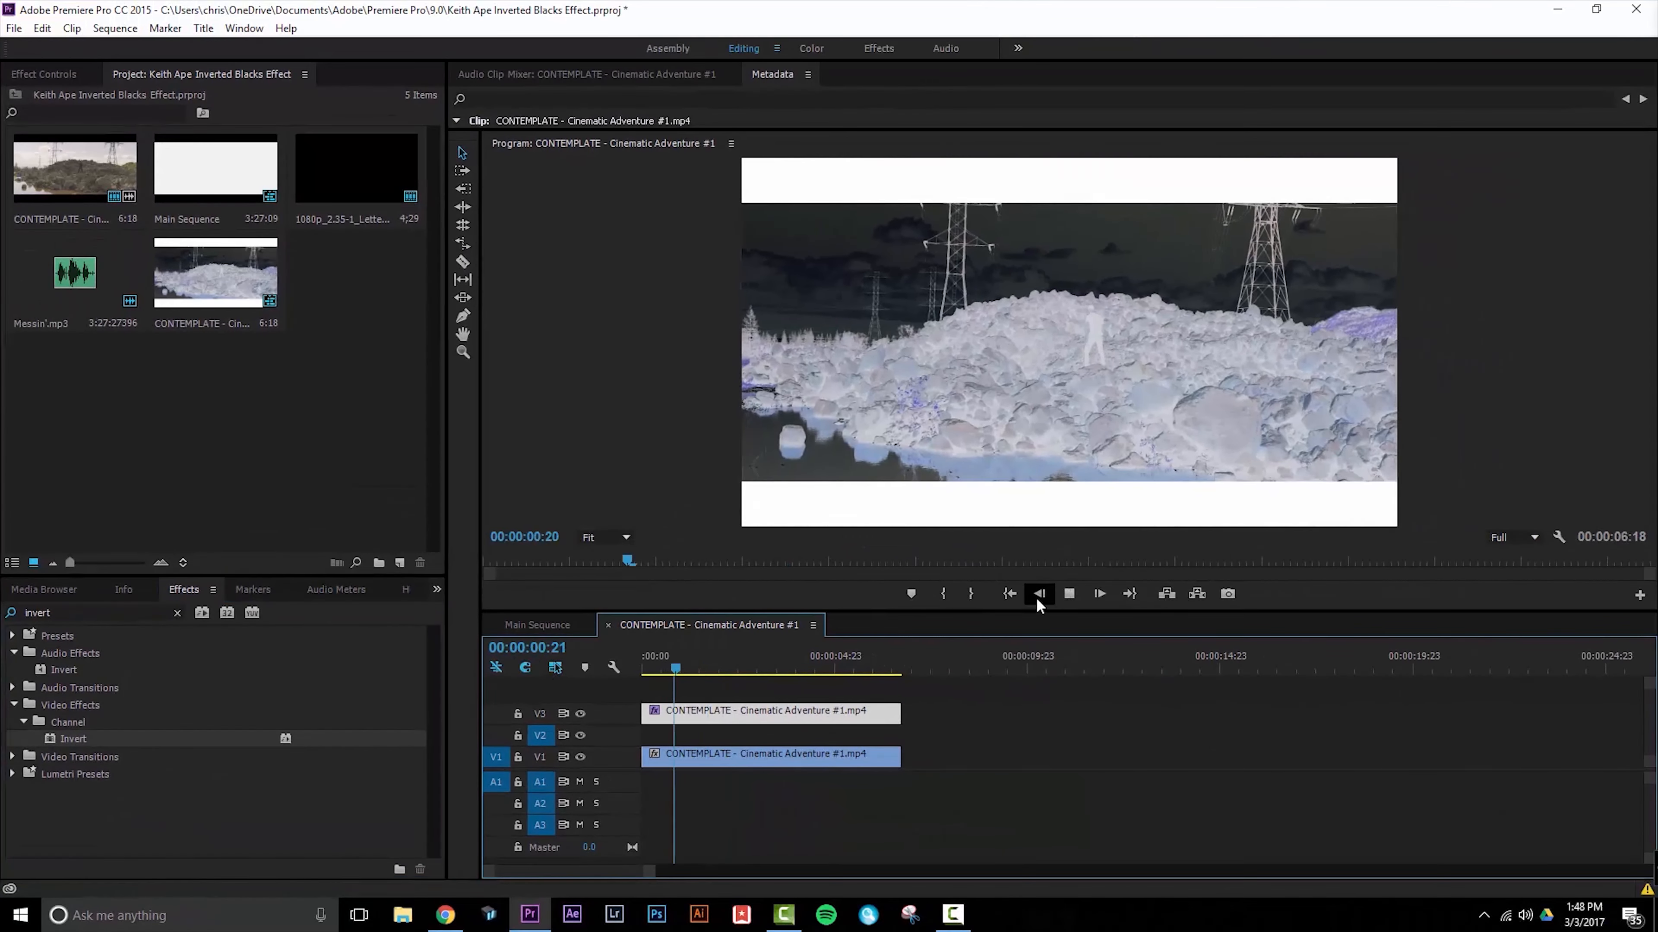
left_click(1040, 593)
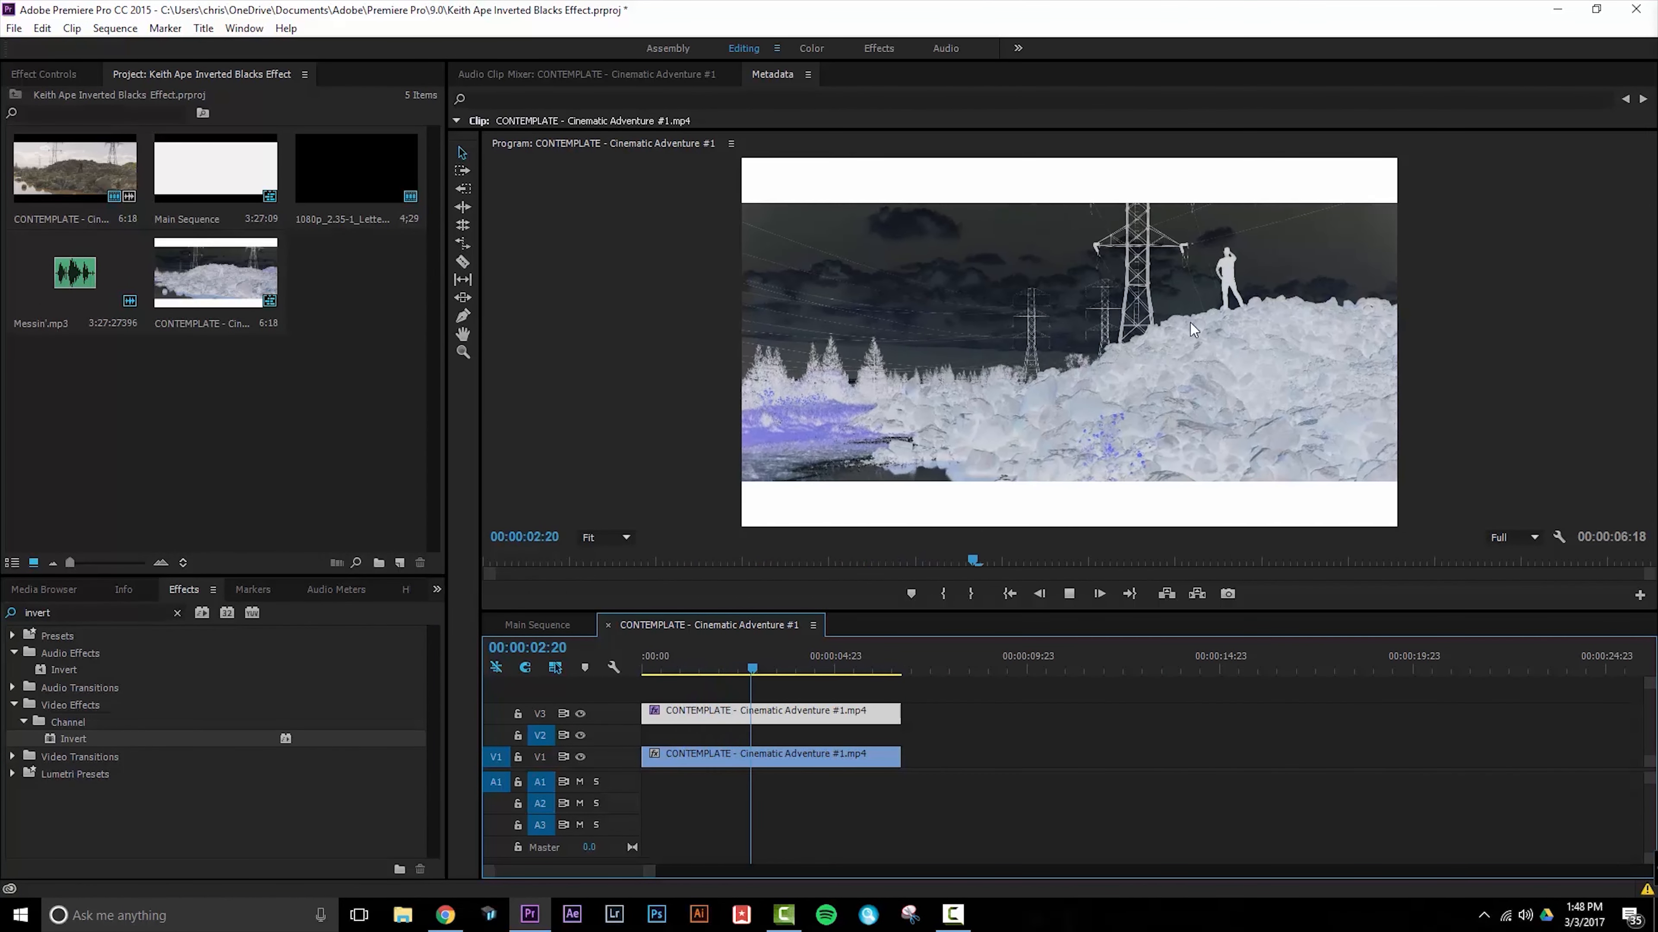
left_click(1068, 593)
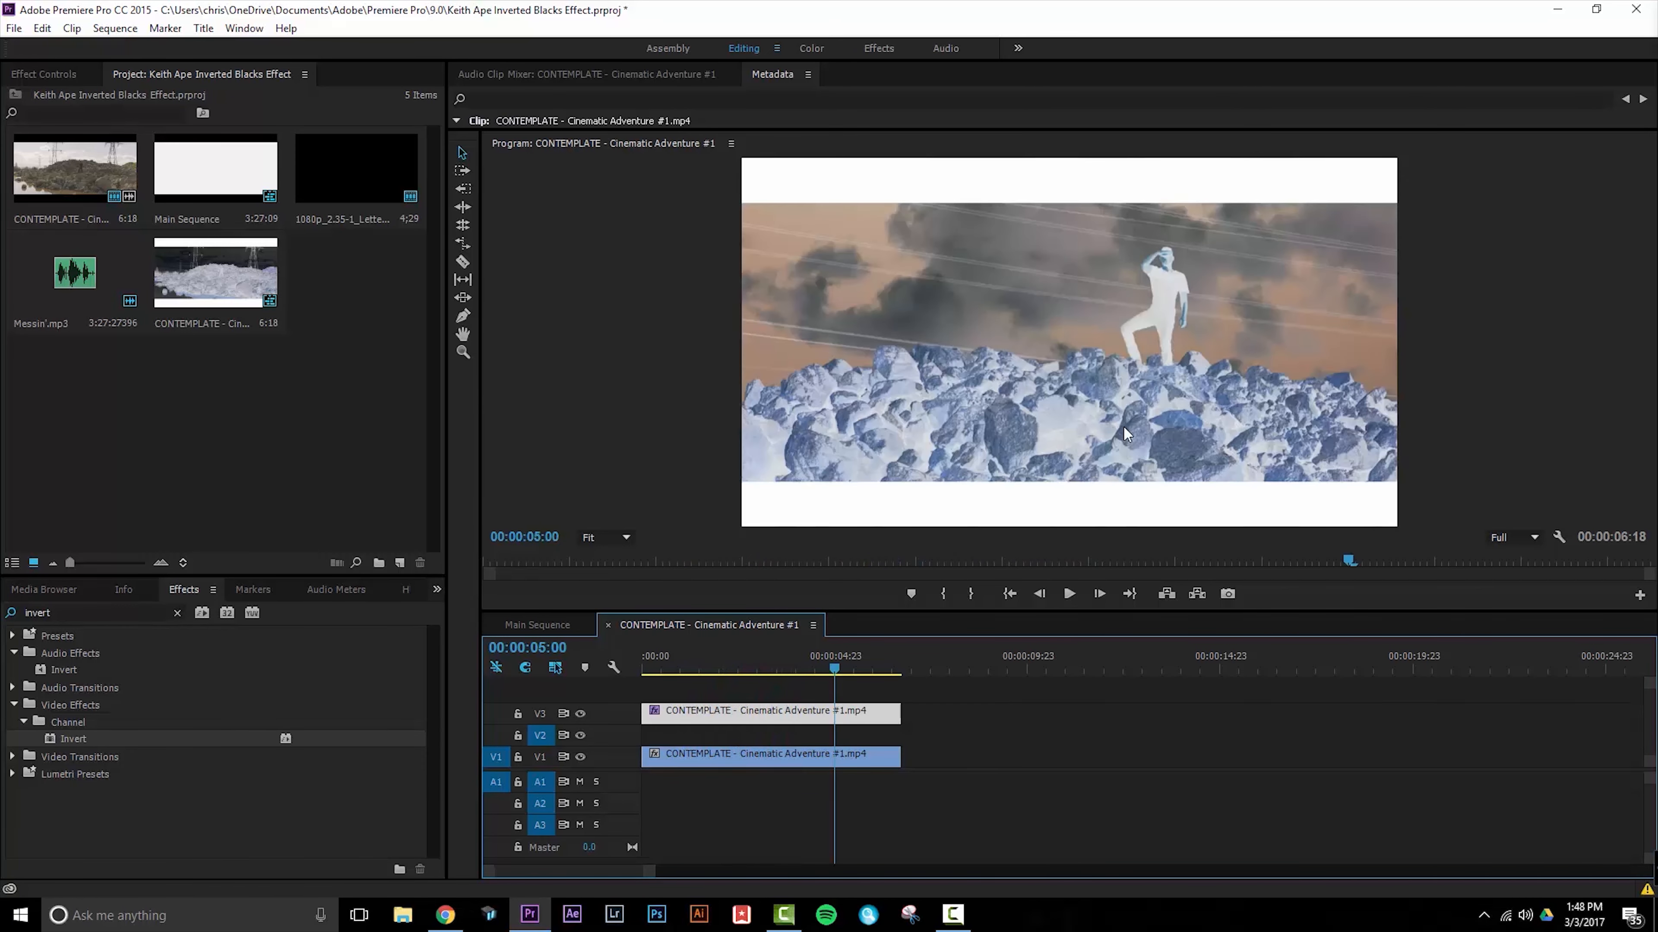
mouse_move(787, 835)
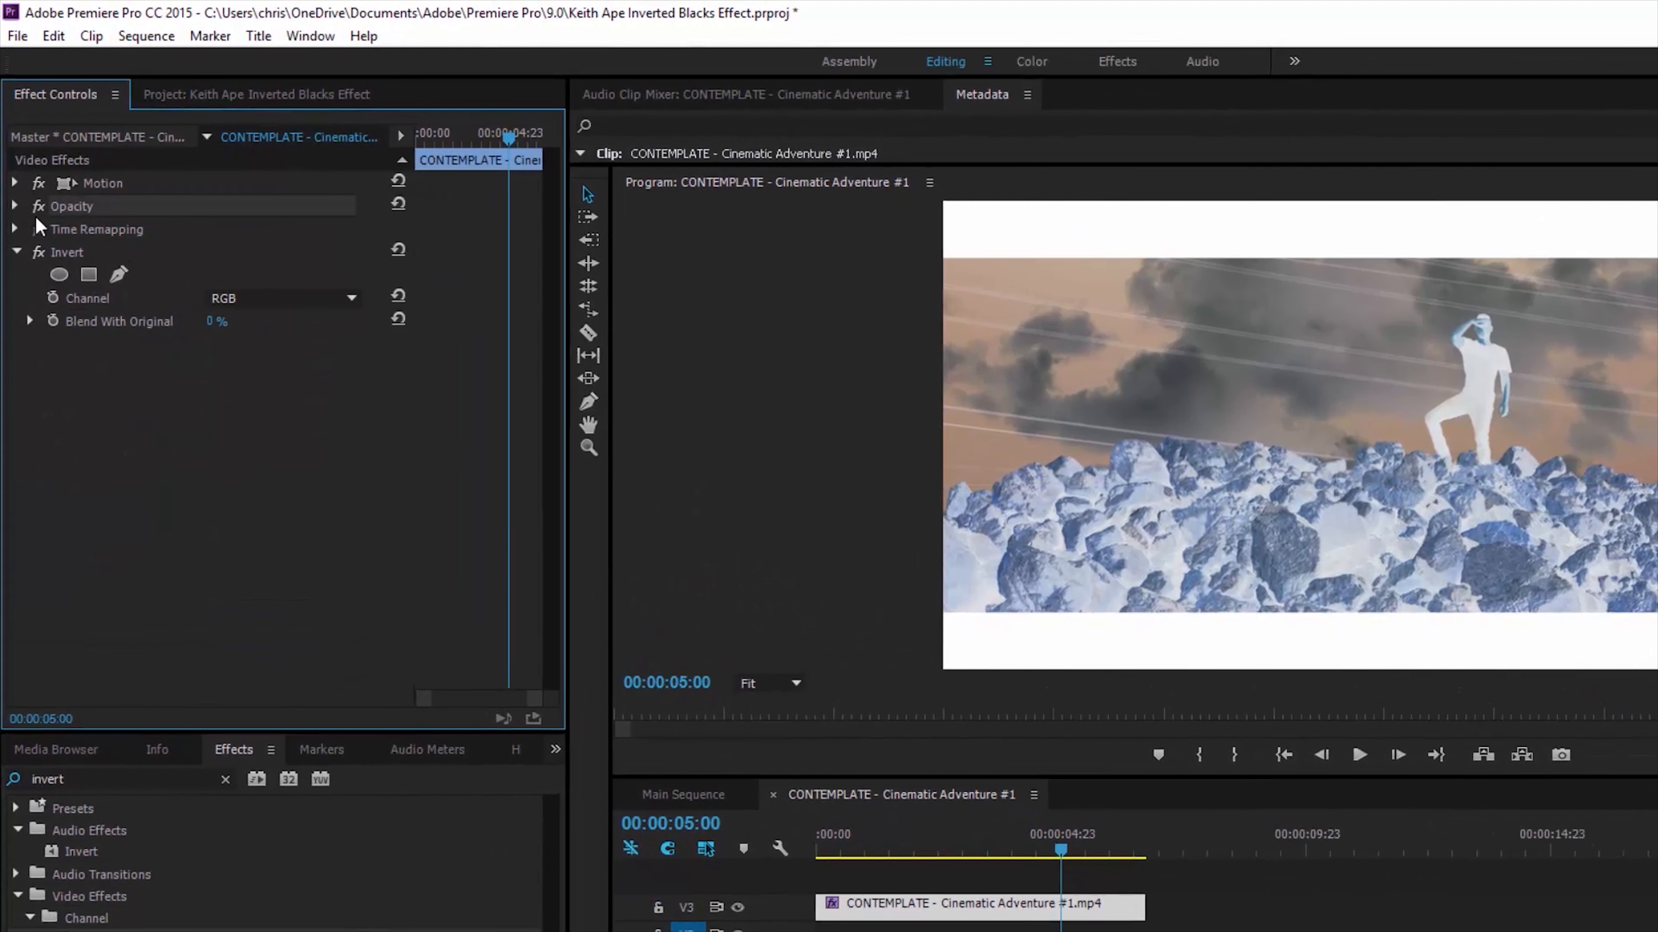
Set the top clip's Opacity blend mode to Difference and scrub frames to check the look
left_click(15, 206)
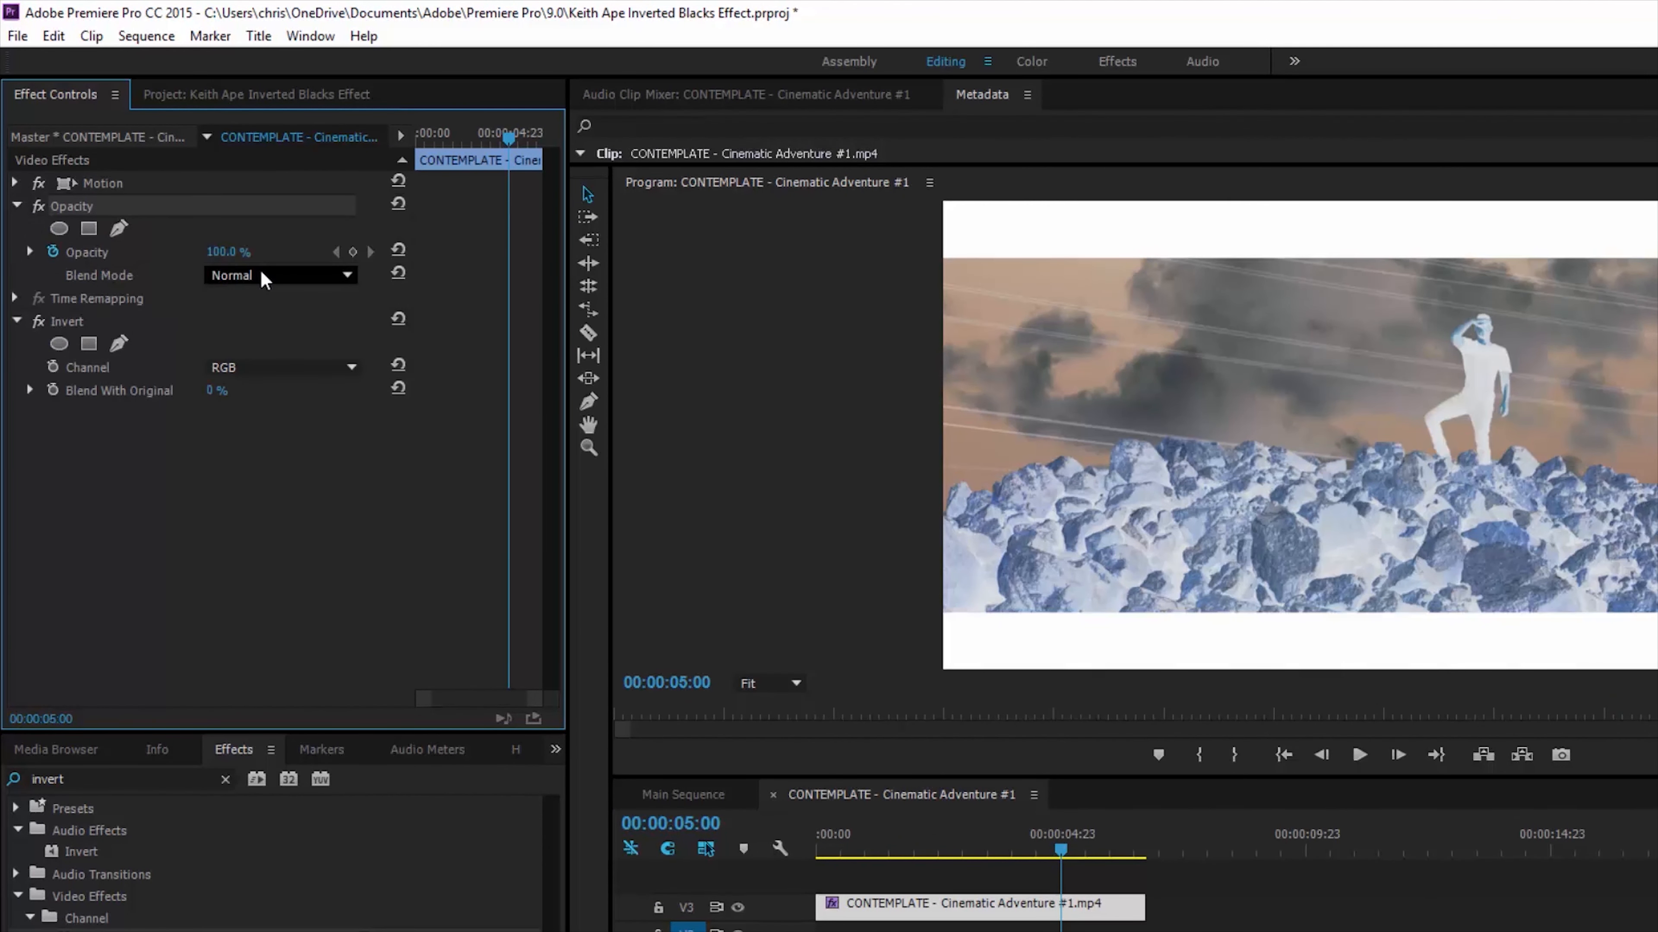
left_click(280, 275)
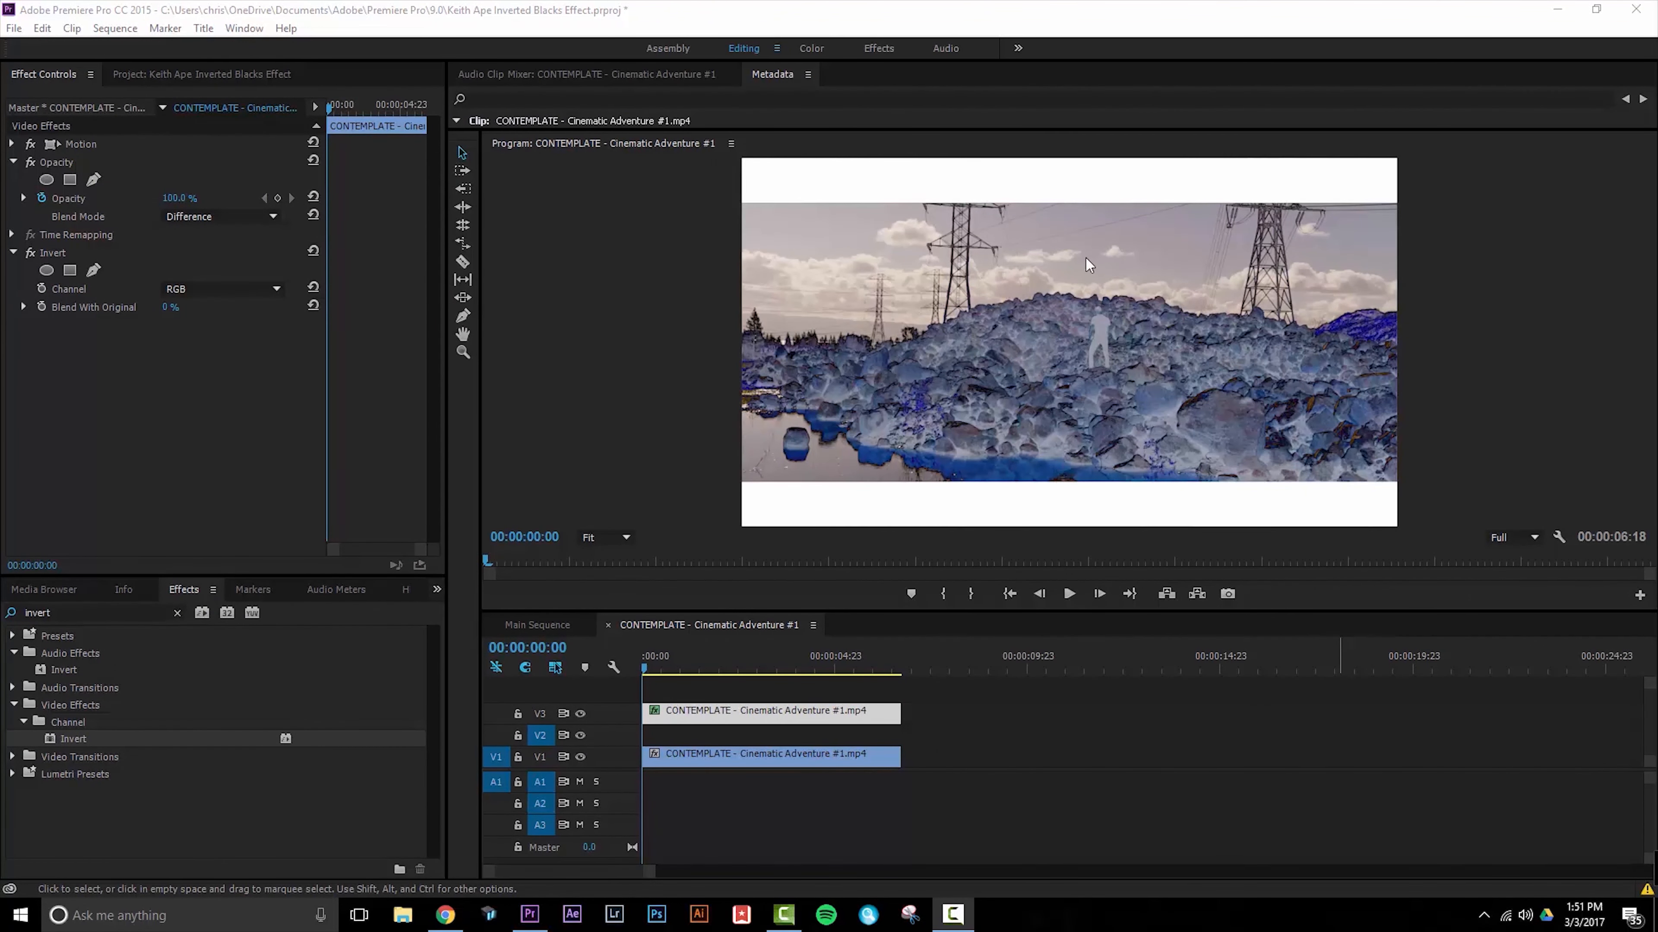
mouse_move(1107, 249)
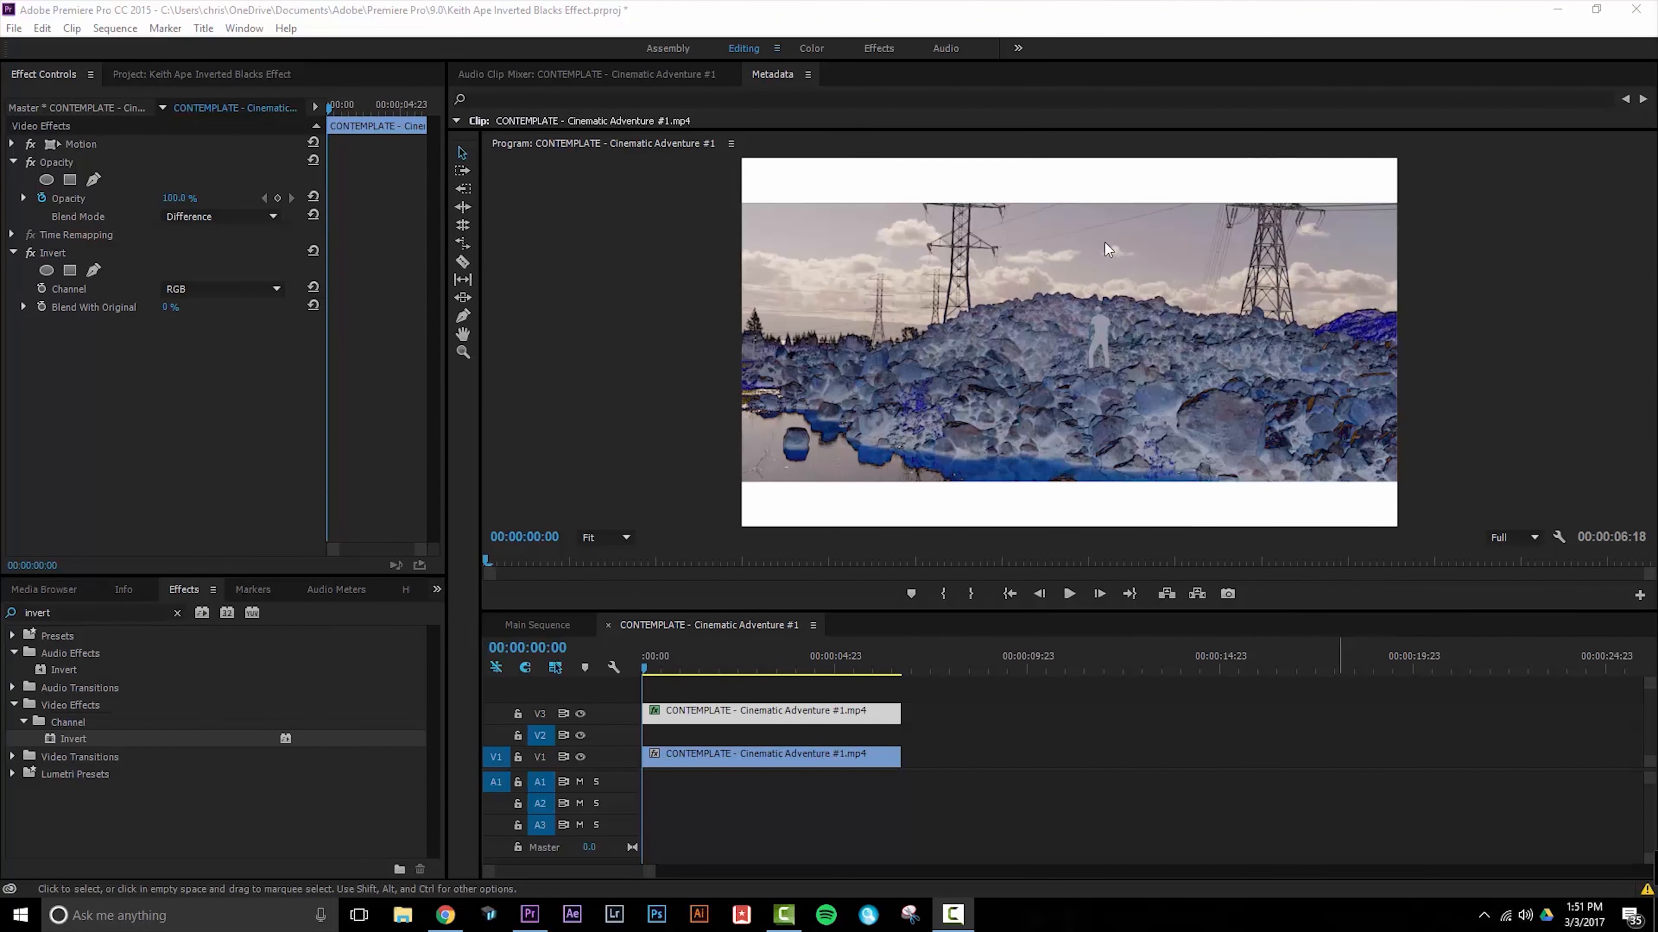
left_click(650, 671)
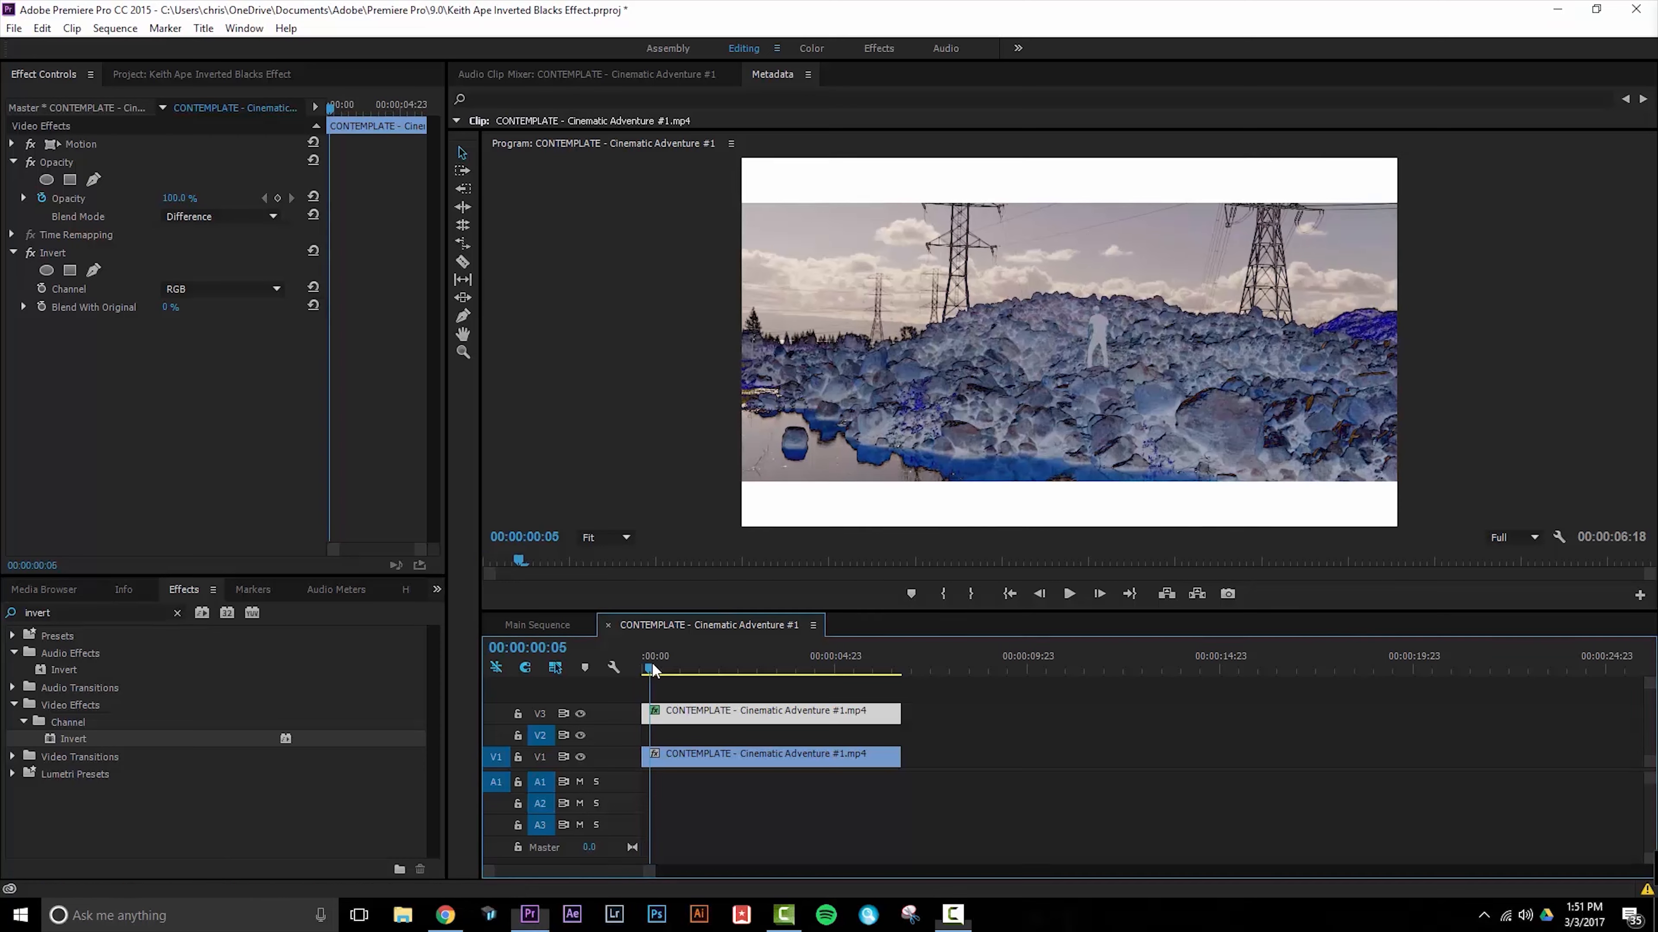
left_click(759, 669)
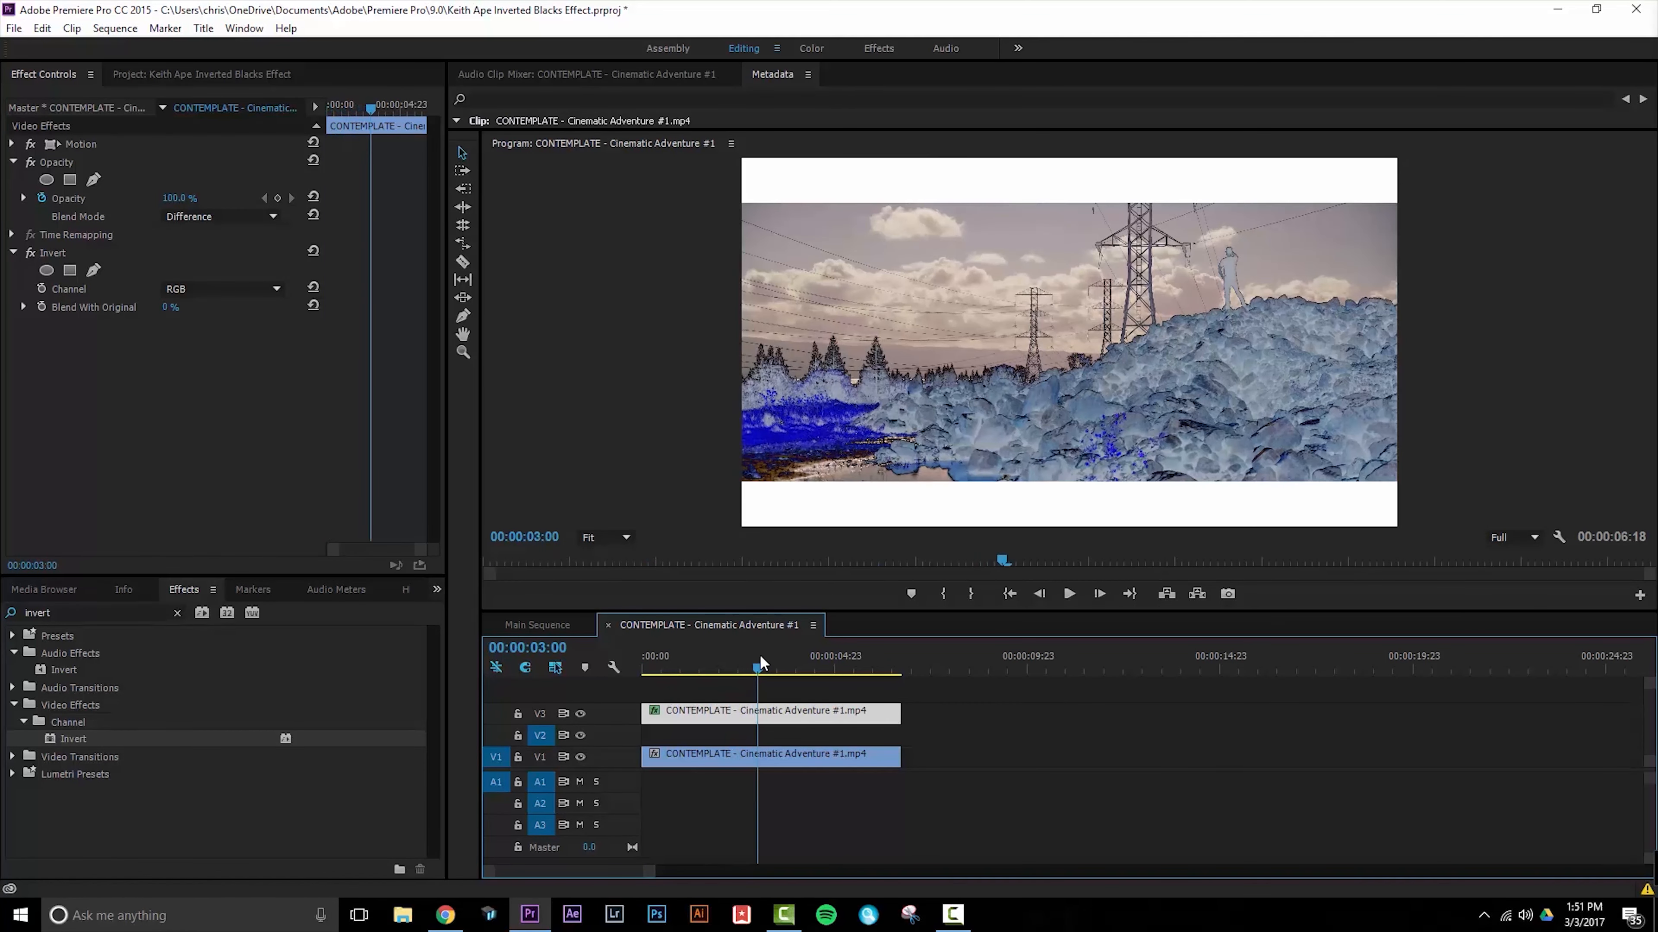
left_click(785, 655)
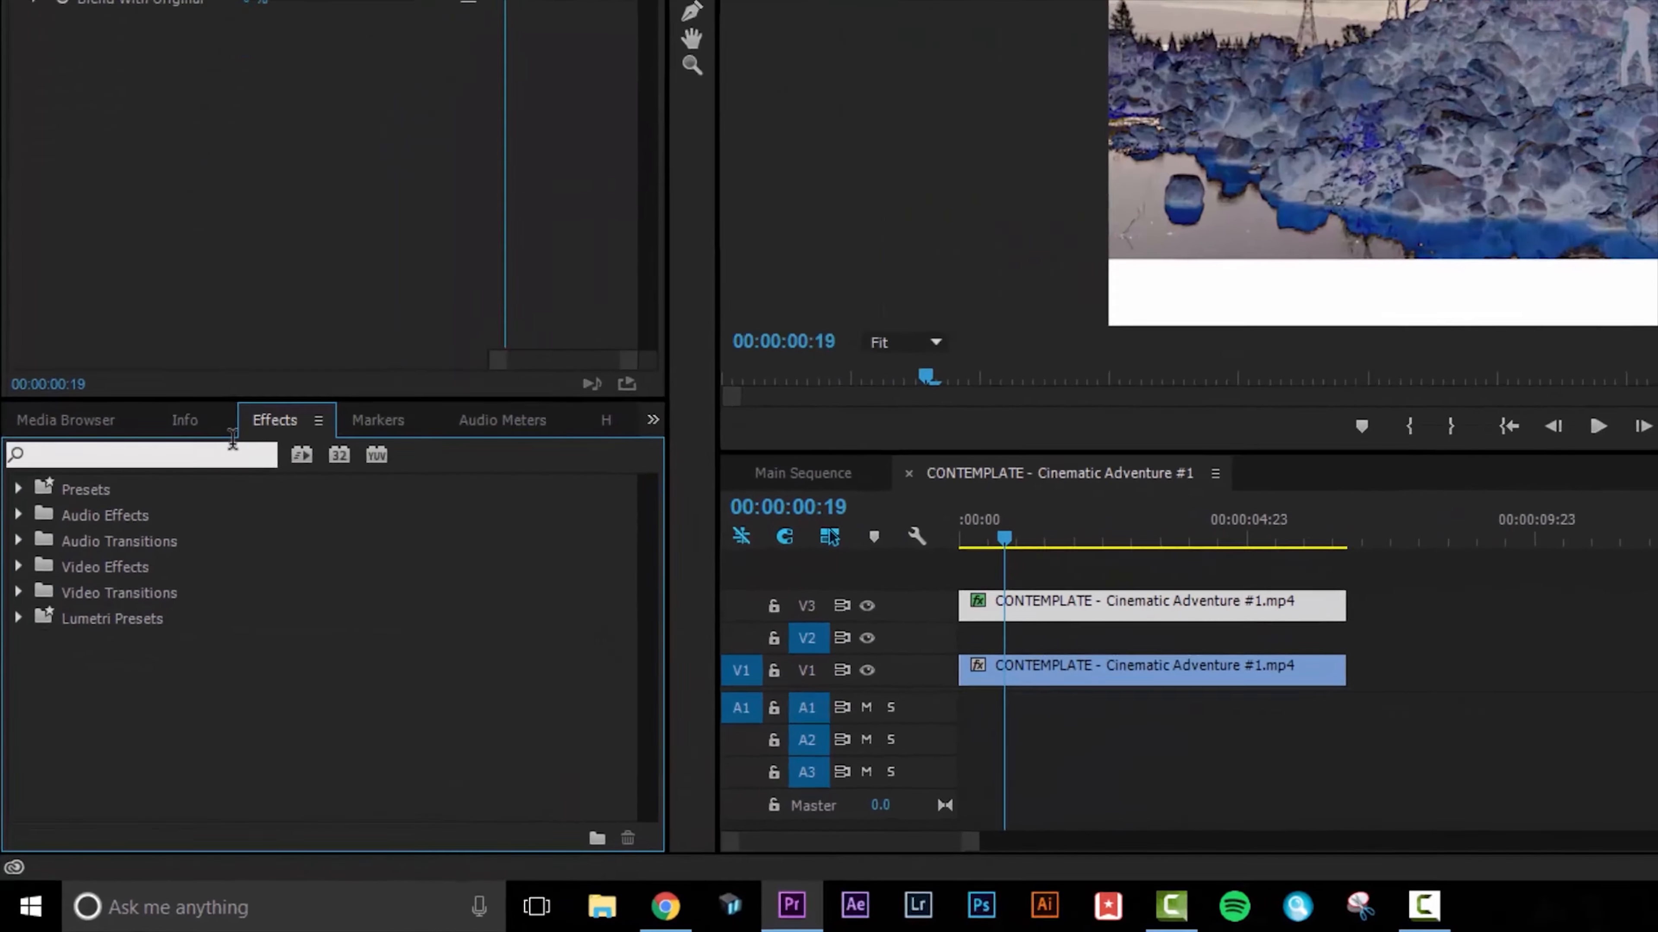
Find Luma Curve via the 'luma' search and add it to the V3 clip below Invert
type("luma")
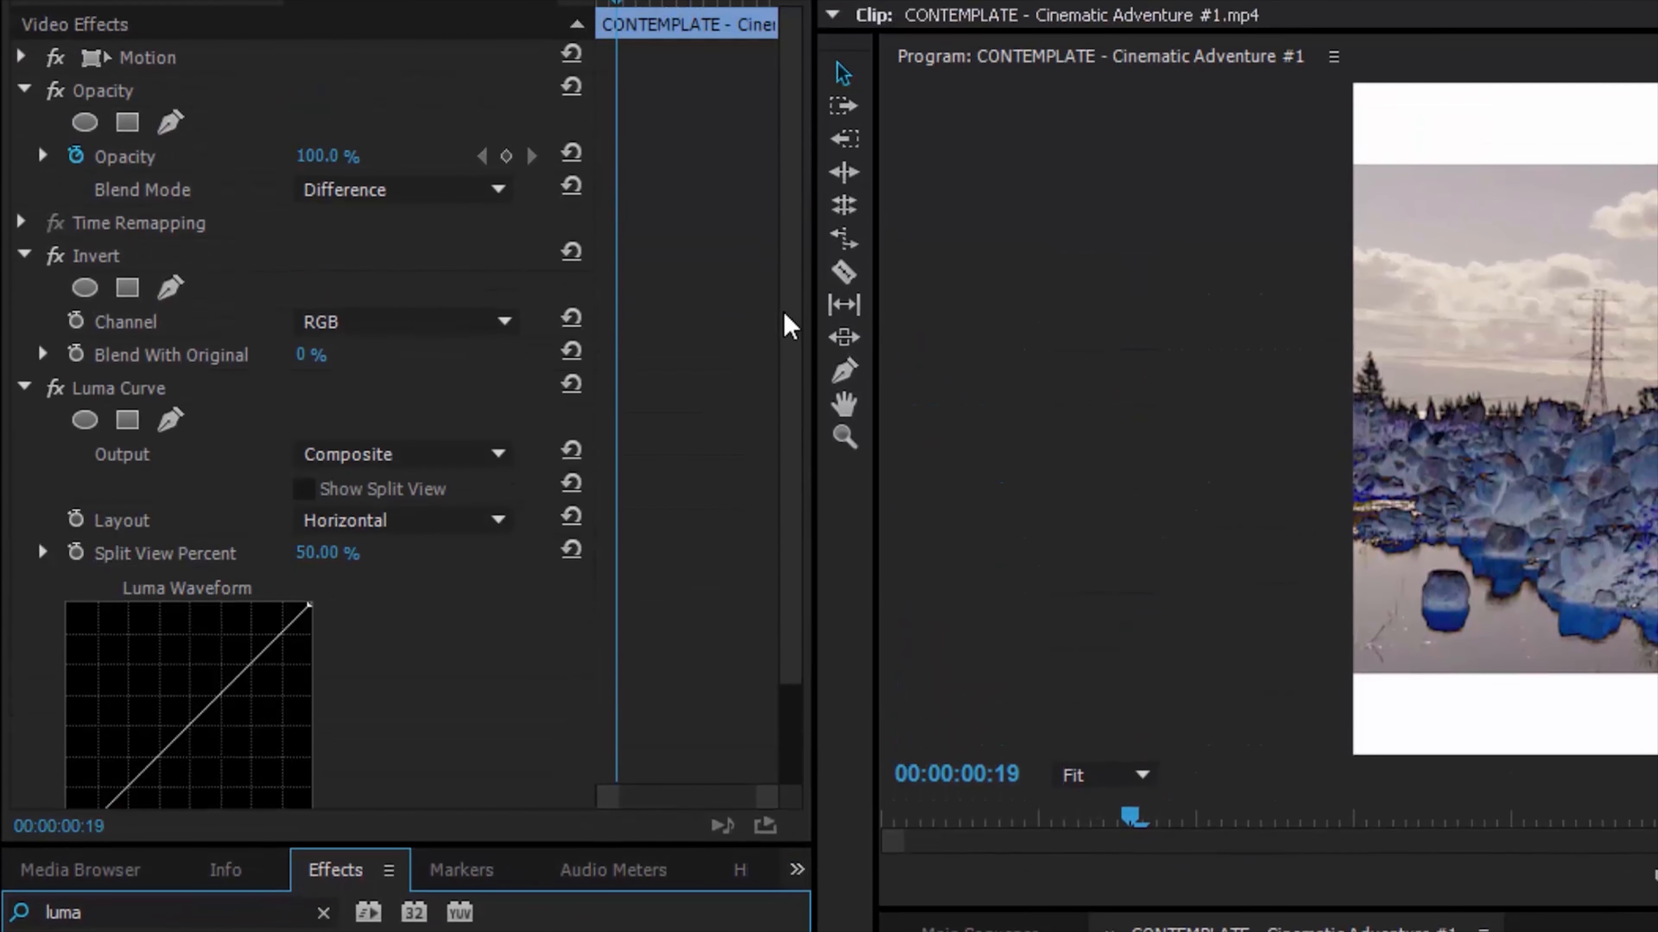
scroll("down", 3)
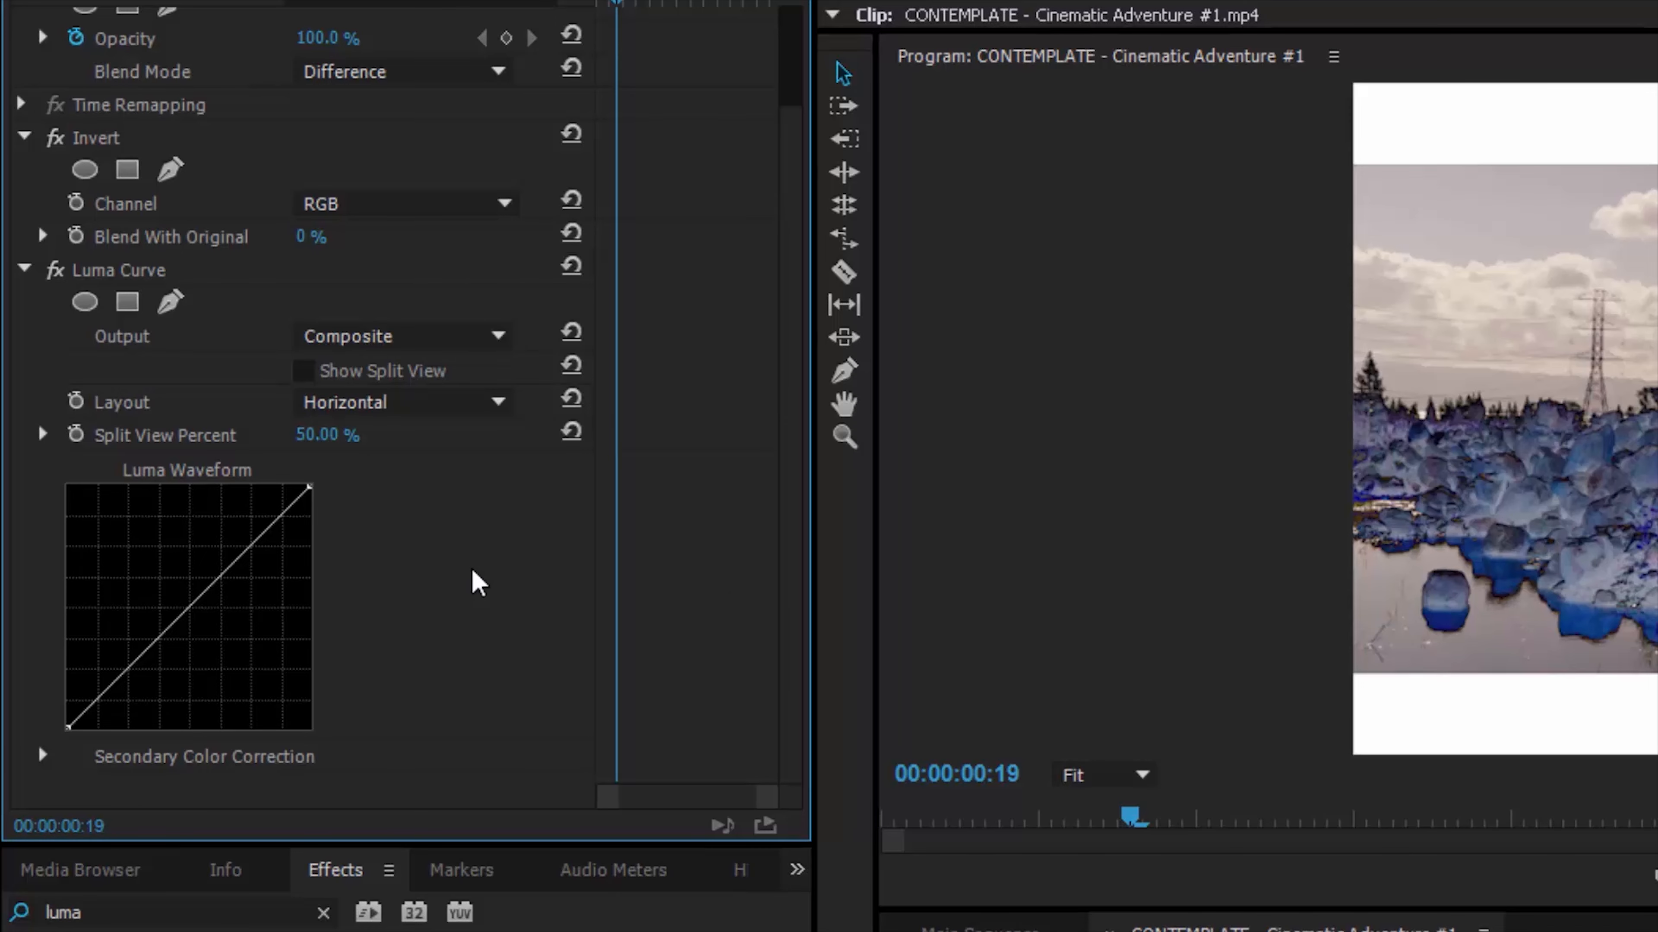
mouse_move(260, 532)
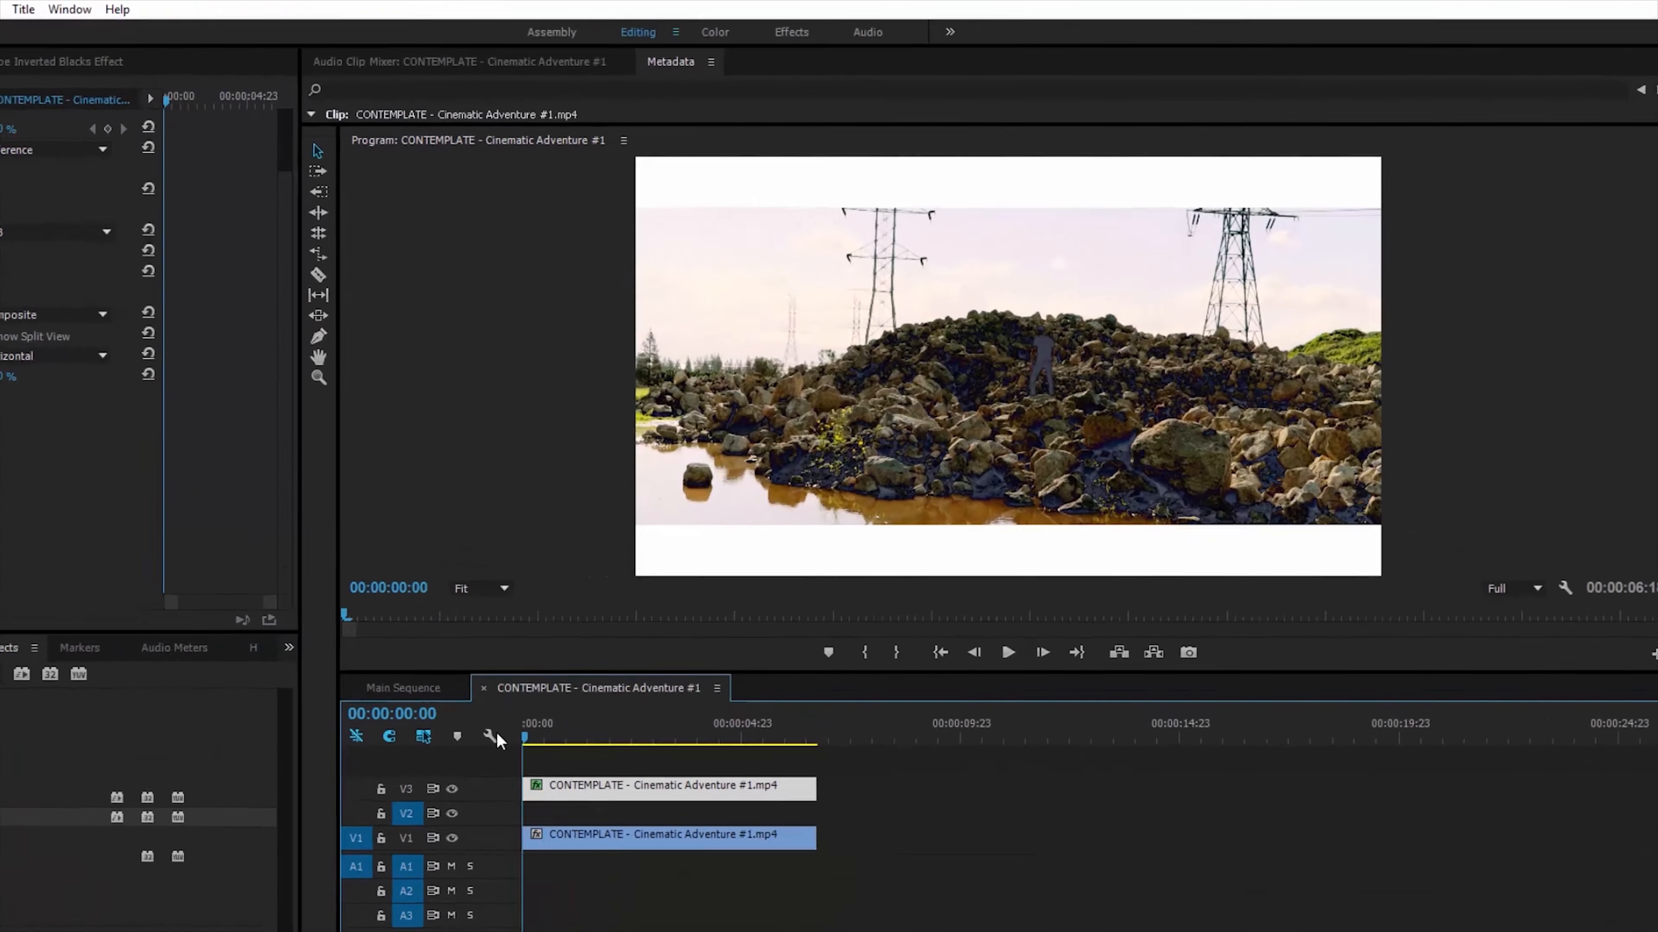
left_click(1007, 652)
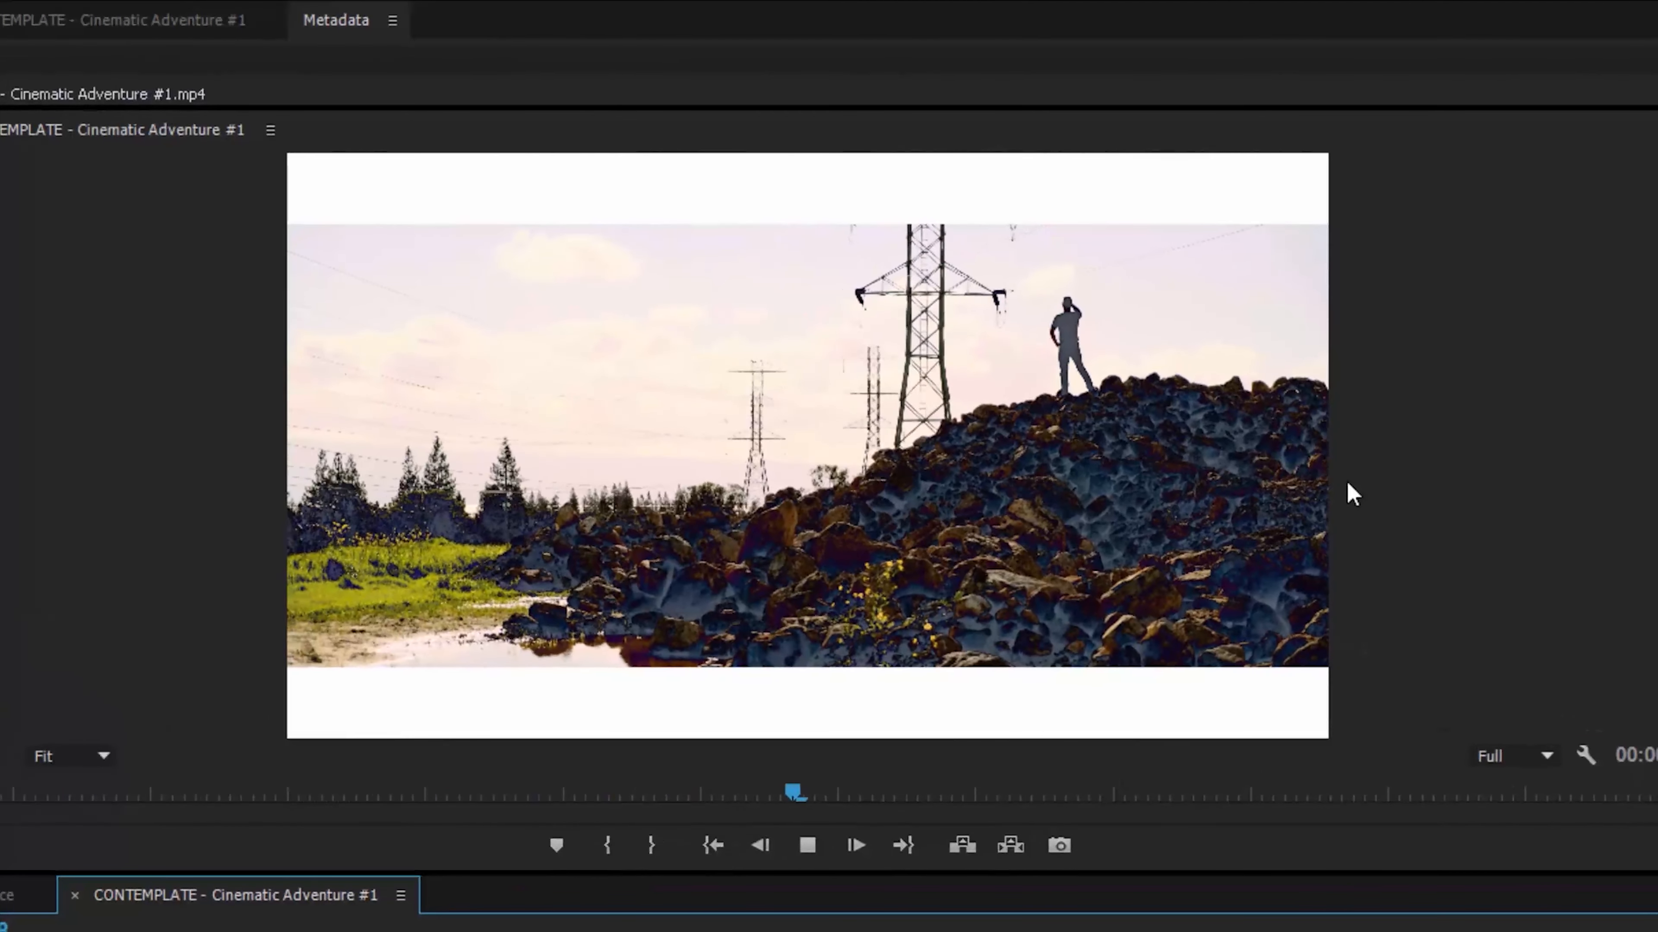
left_click(854, 845)
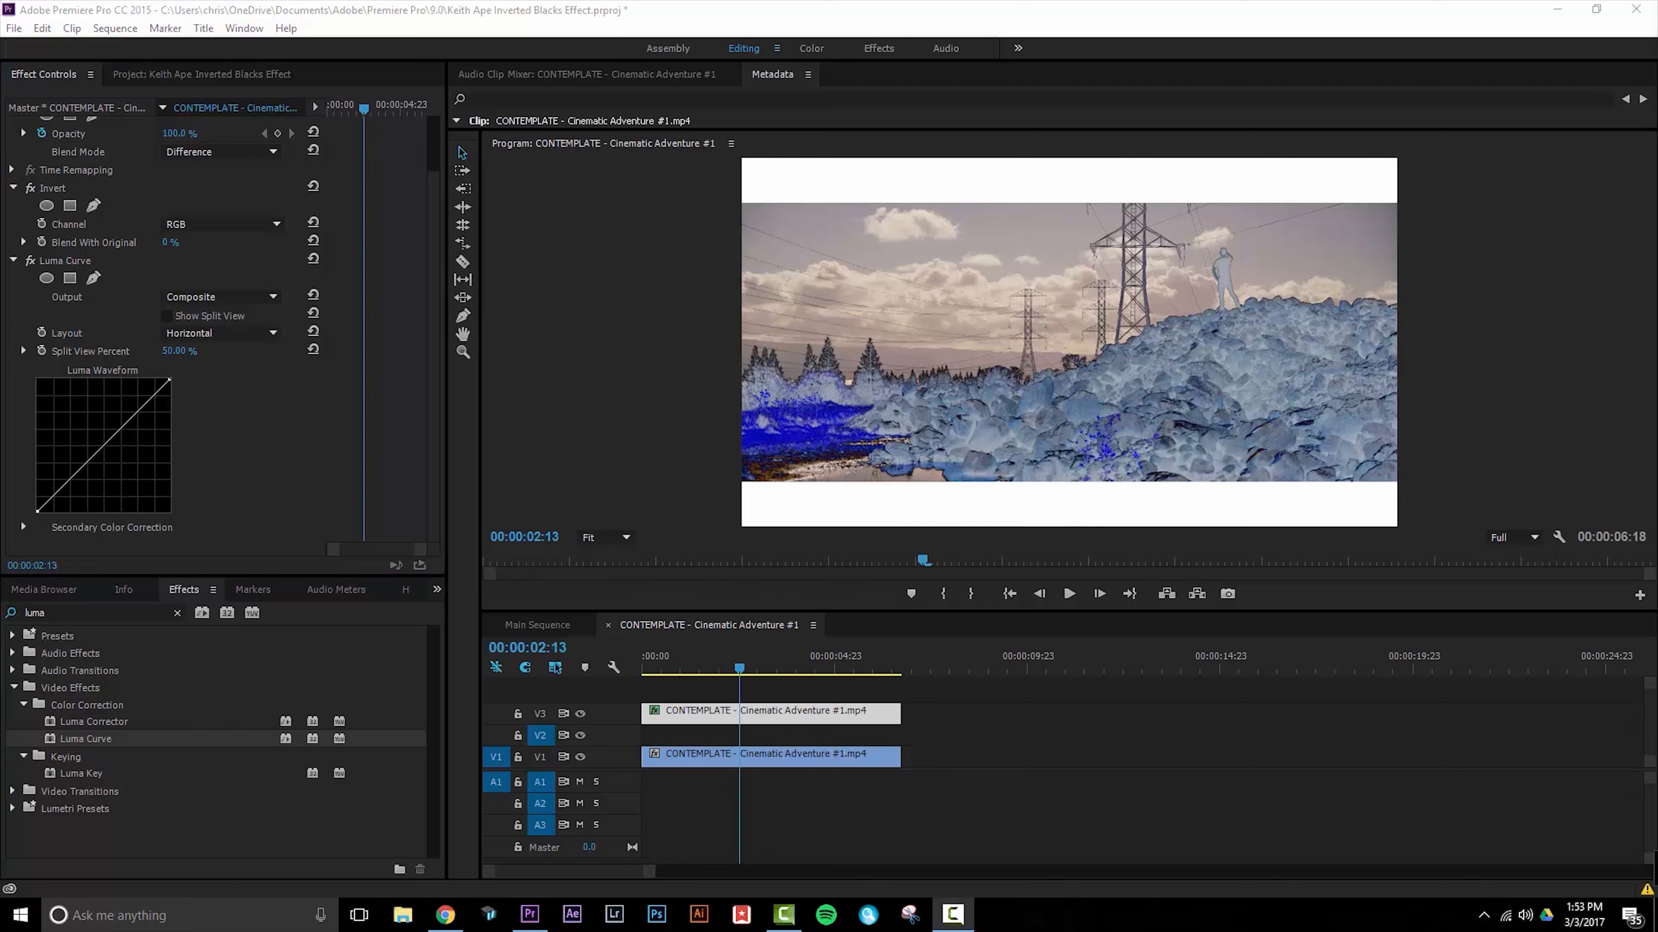
mouse_move(1513, 477)
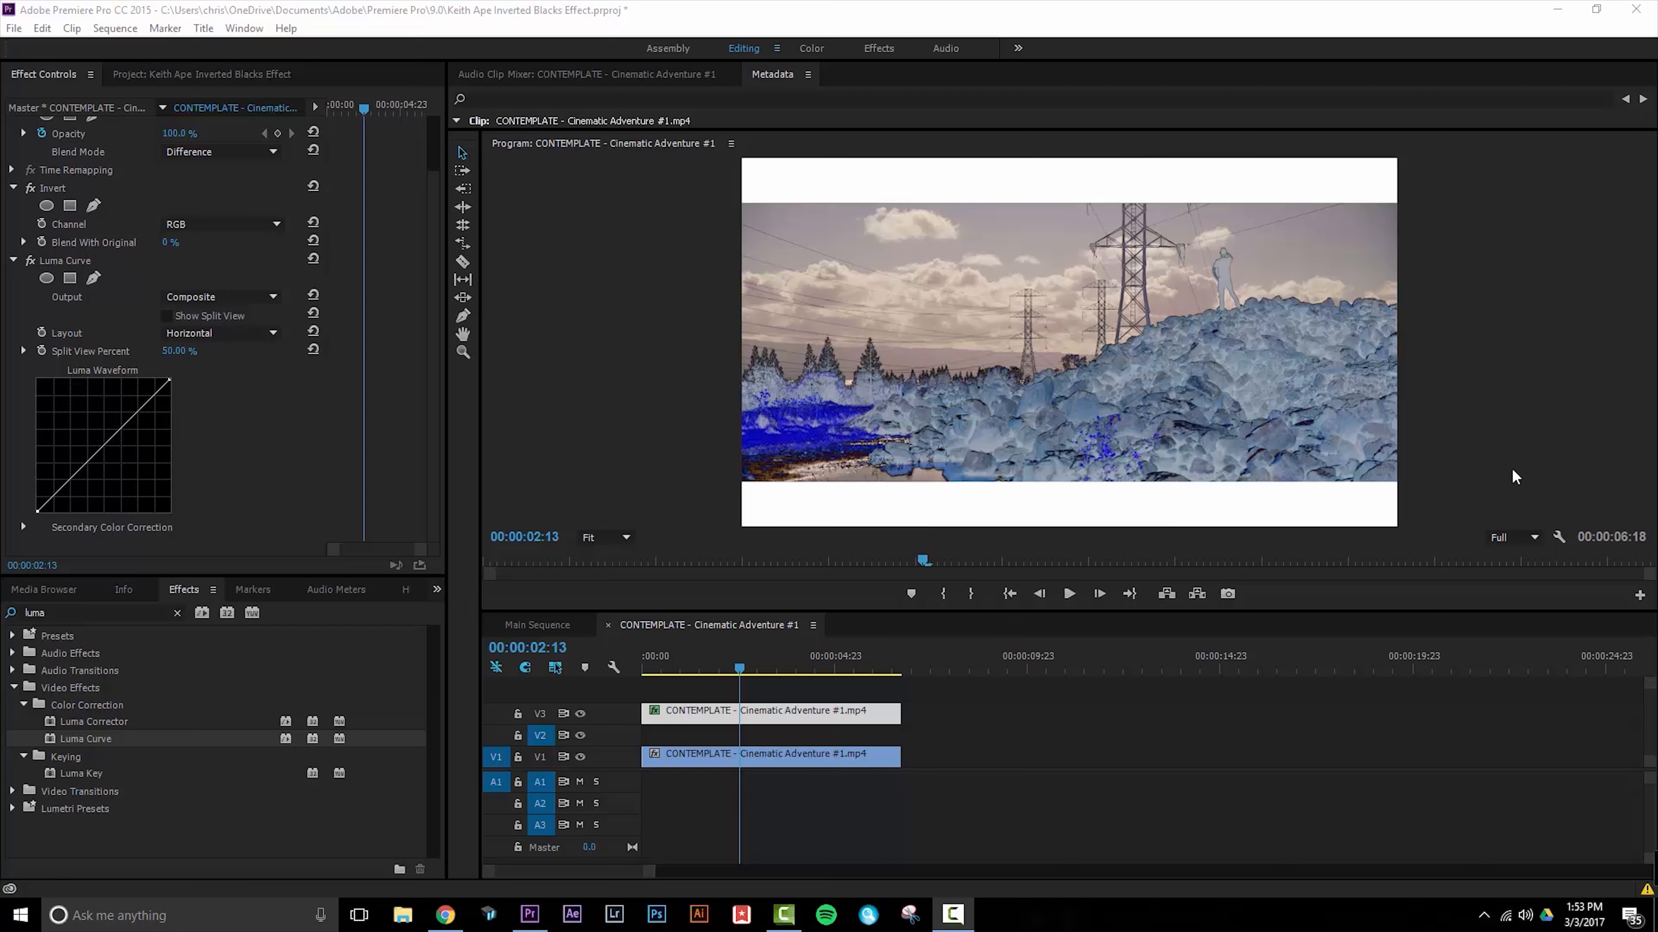
mouse_move(1550, 294)
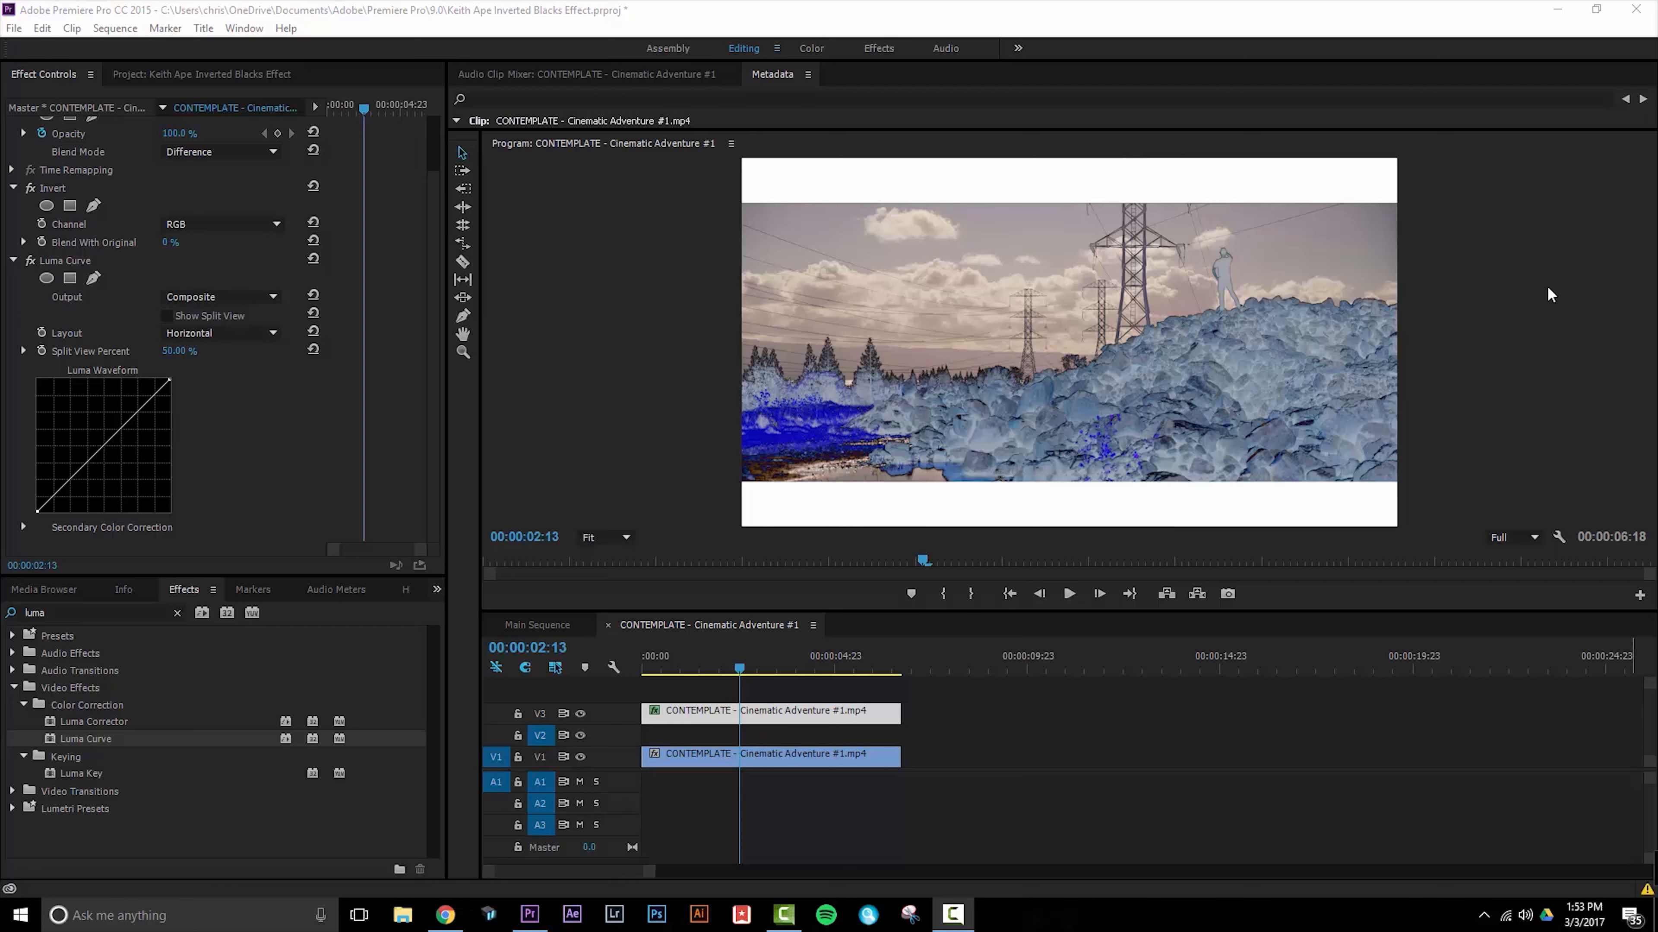